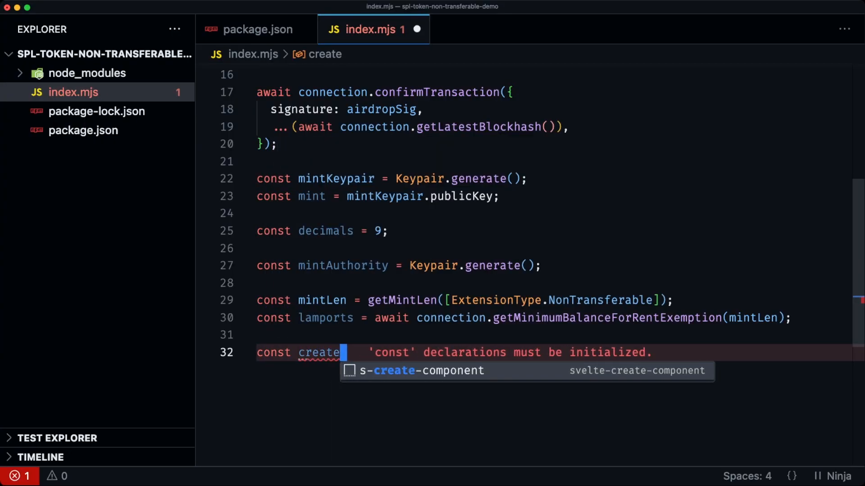
Step: Write createAccountIntstruction = SystemProgram.createAccount with fromPubkey payer, newAccountPubkey mint, space mintLen, lamports, programId TOKEN_2022_PROGRAM_ID
text(Account)
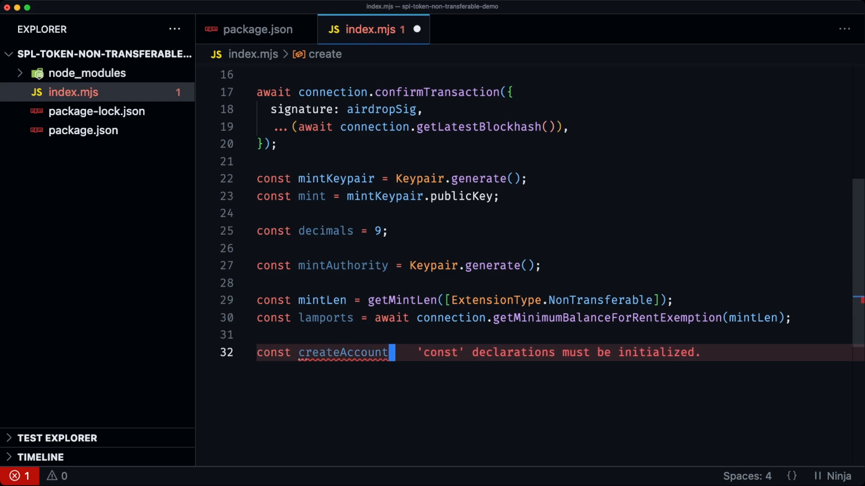
text(Intstruction = System)
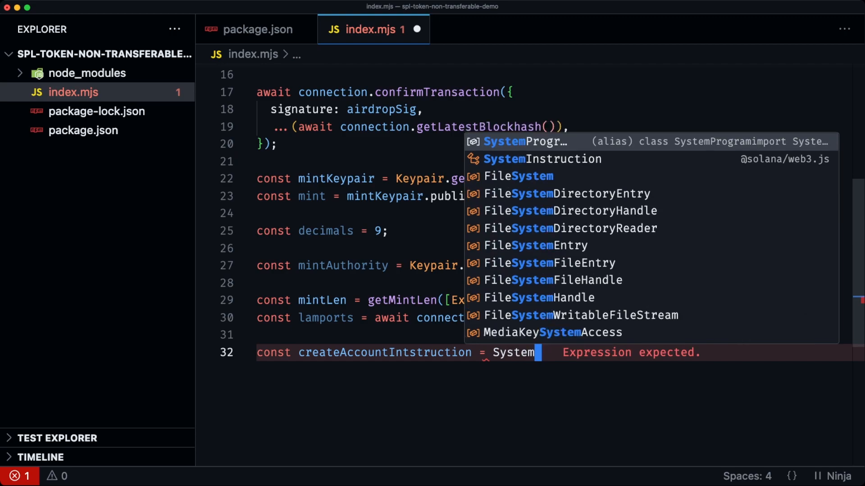
text(Program.createAccount(params)
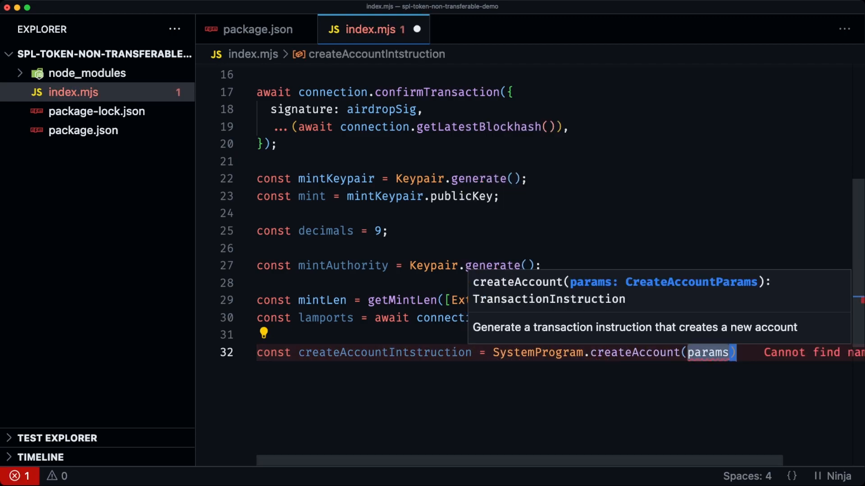
text(from)
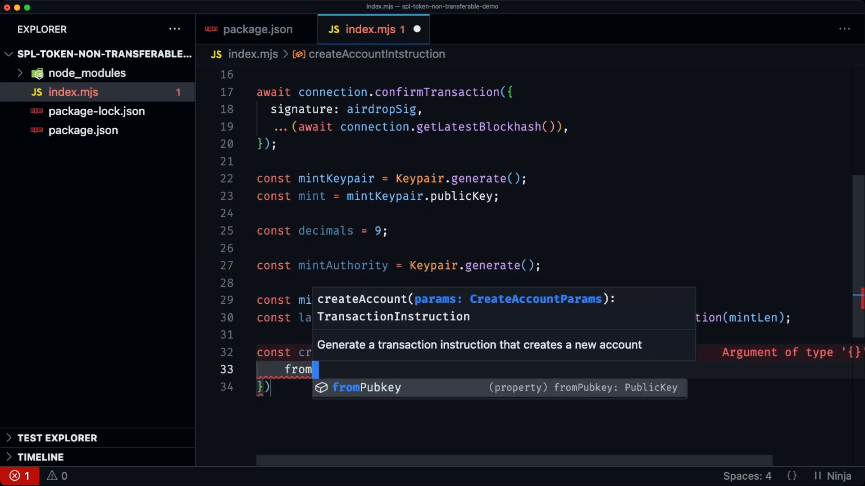
text(Pubkey: payer.p)
text(newAccountPubkey)
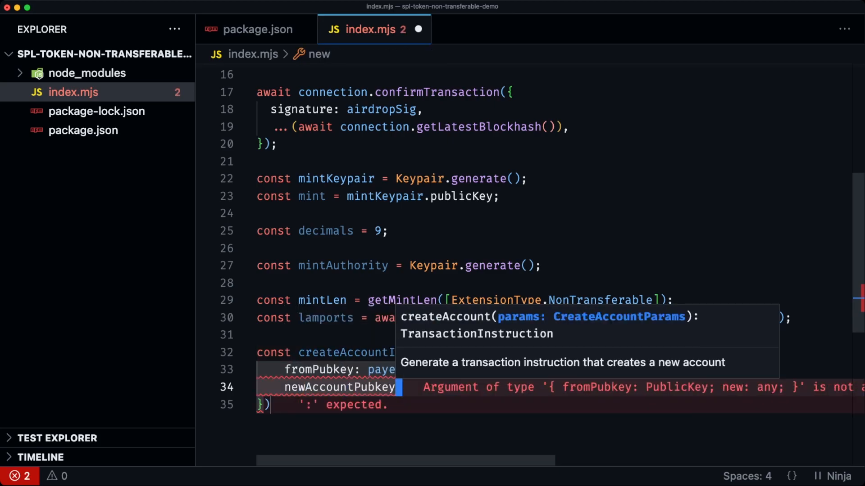
text(space: mi)
text(programId)
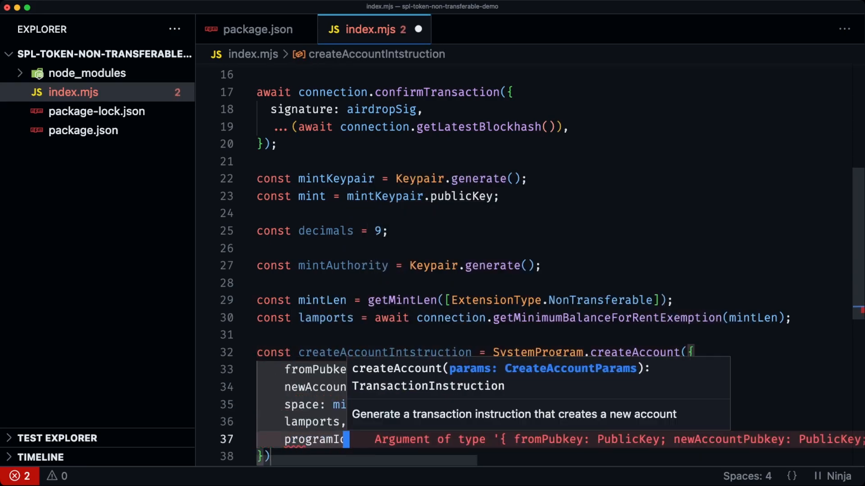
text(TOKEN_2022_PROGRAM_ID,)
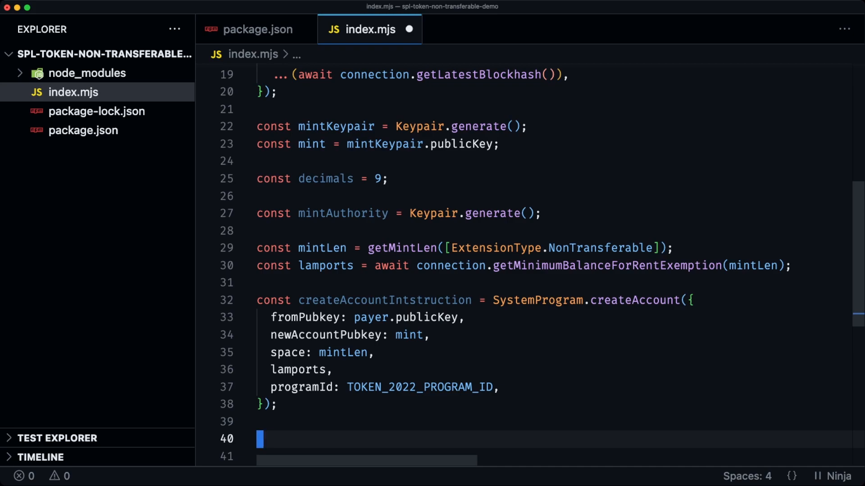
Step: Write initializeNonTransferableMintIntstruction = createInitializeNonTransferableMintInstruction(mint, TOKEN_2022_PROGRAM_ID)
text(cons)
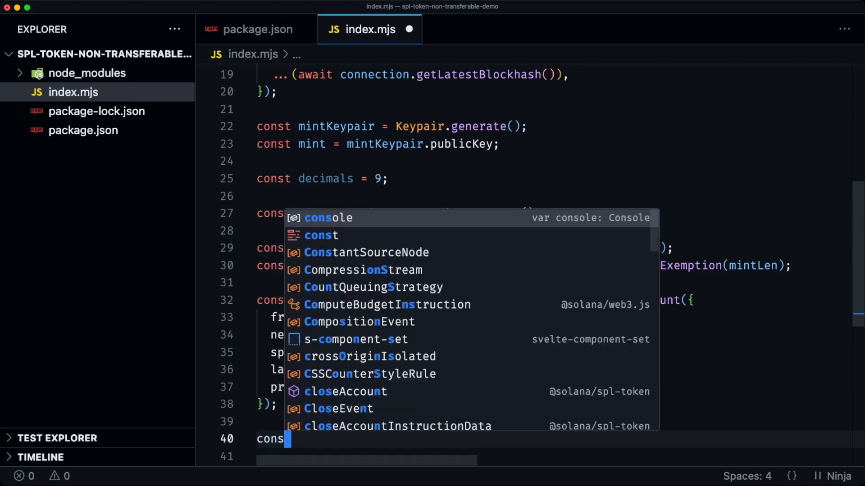
text(initializ)
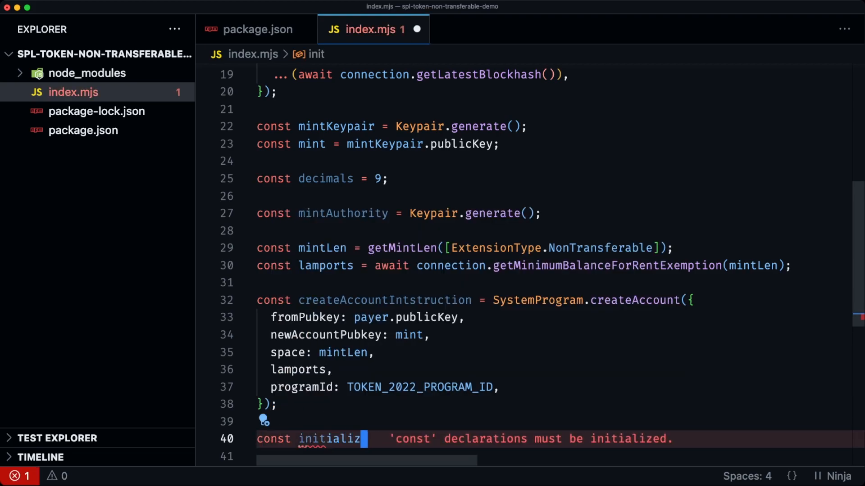
text(eNonT)
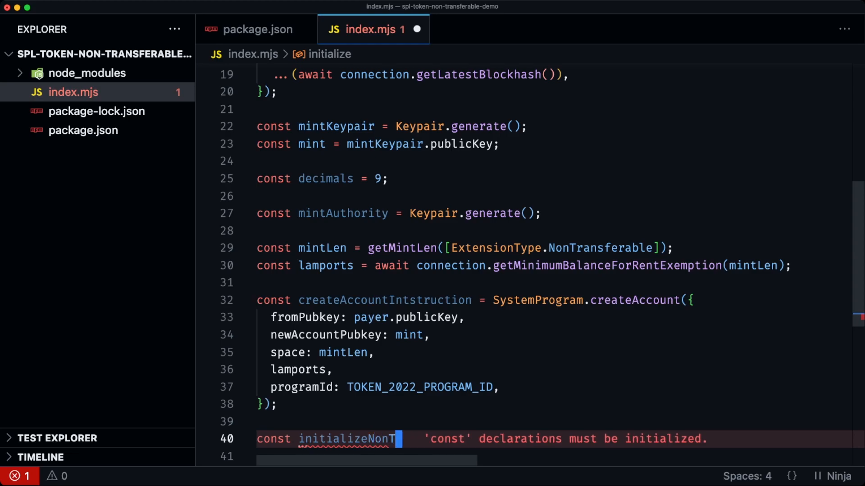
text(ransferableM)
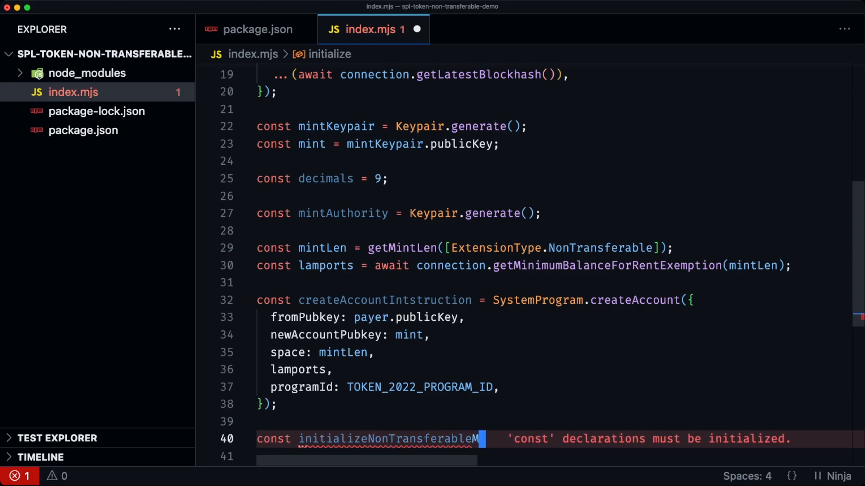
text(MintIntstruction =)
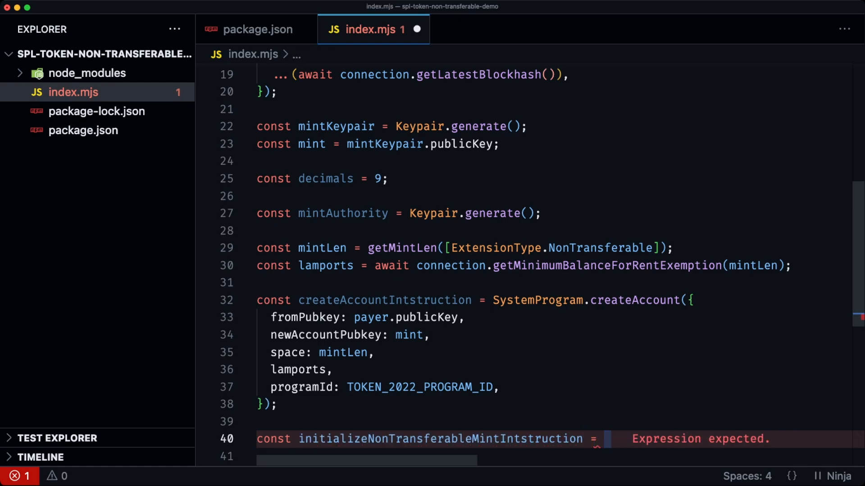
text(createinit)
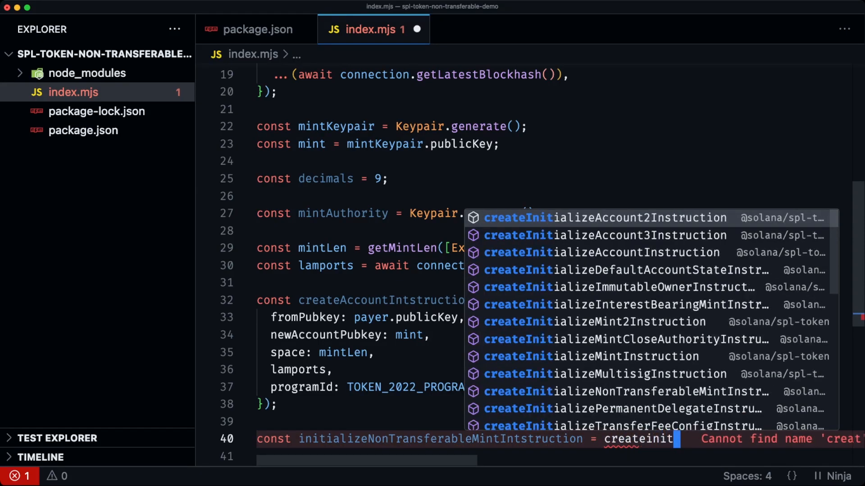
text(ializ)
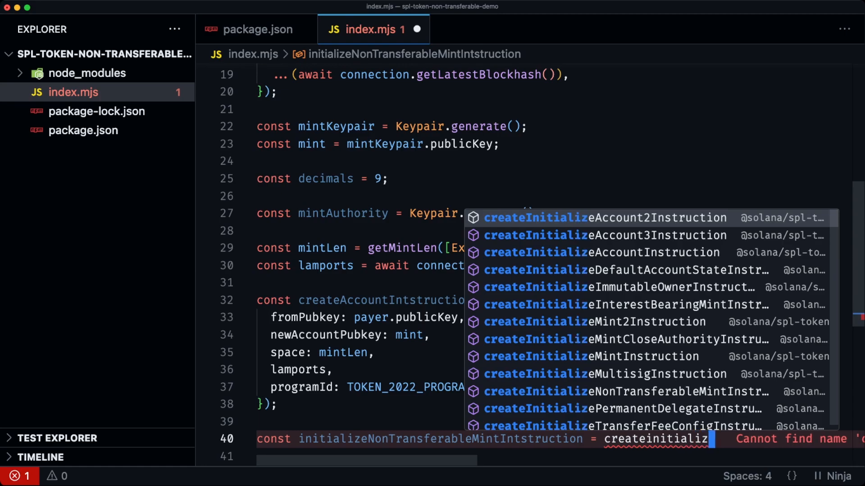
text(non)
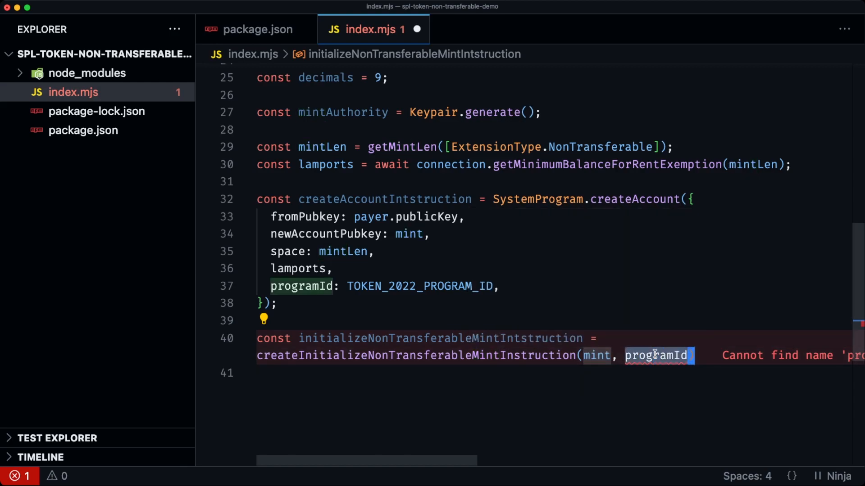
text(TOKEN_2022_PROGRAM_ID)
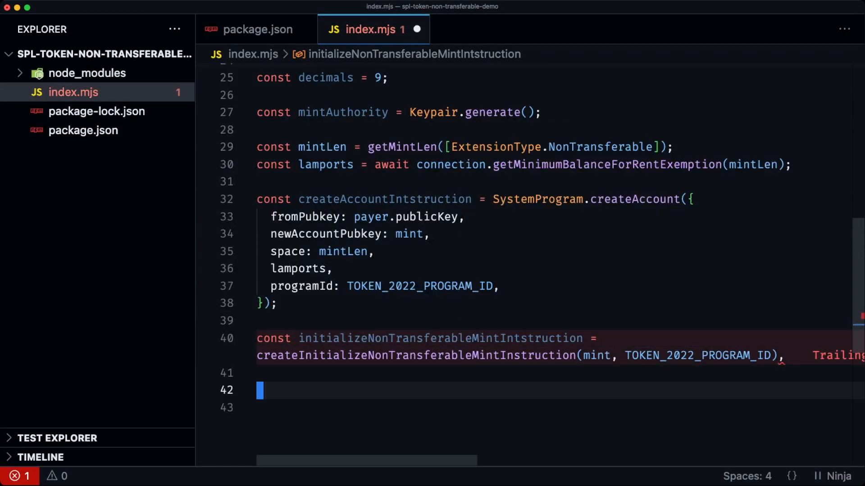
Step: Write initializeMintInstruction = createInitializeMintInstruction(mint, decimals, mintAuthority.publicKey, null, TOKEN_2022_PROGRAM_ID)
text(const initializeMintInstruction = createIntialize)
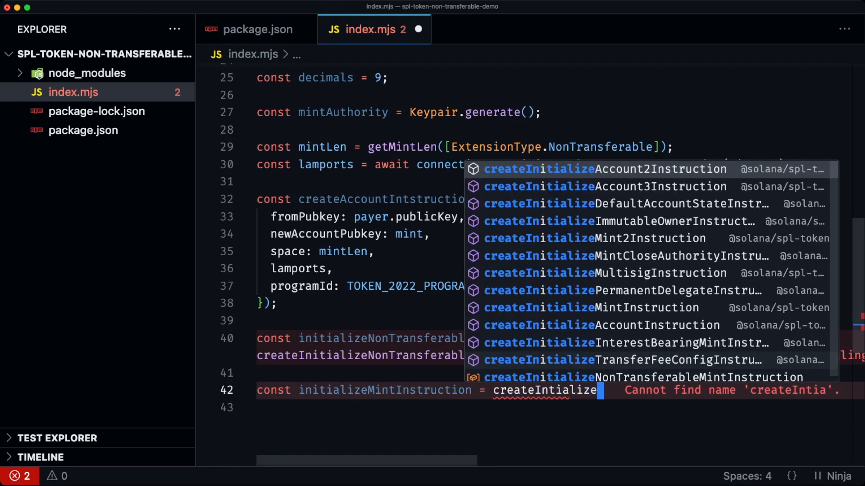
text(Mint)
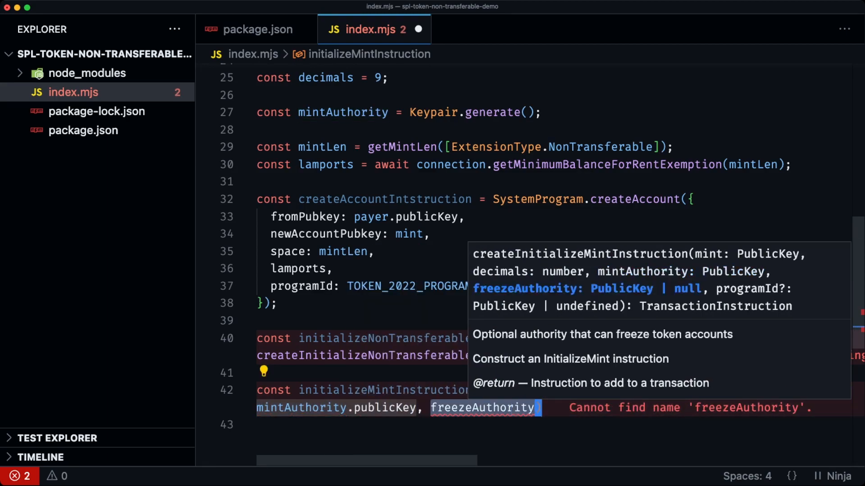
text(null,)
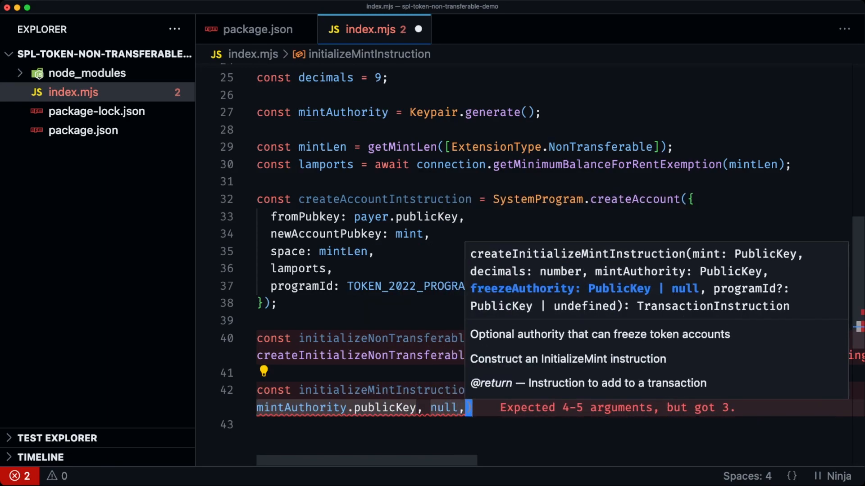
text(TOKEN_2022_PROGRAM_ID)
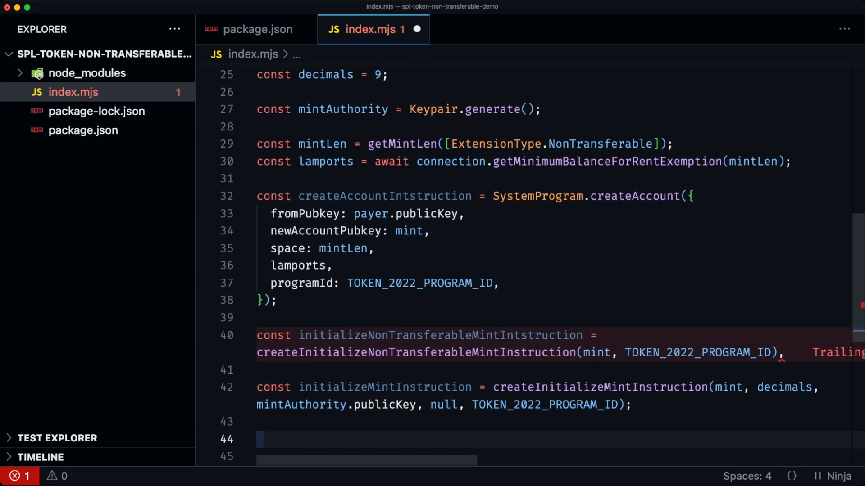
scroll(down, 3)
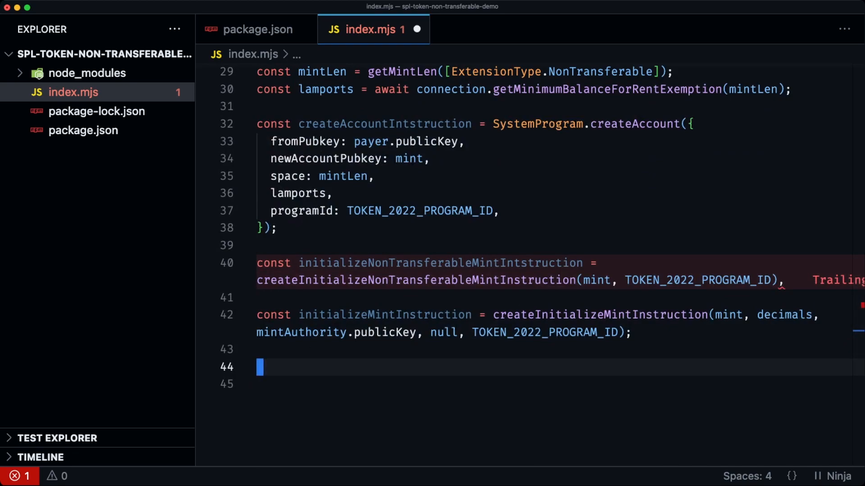
Step: Write const transaction = new Transaction().add(createAccountIntstruction, initializeNonTransferableMintIntstruction, initializeMintInstruction)
text(cons)
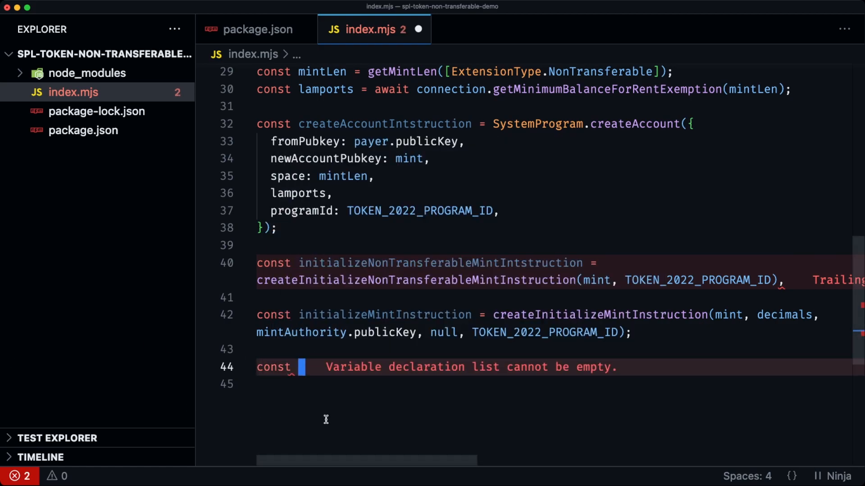
text(transaction =)
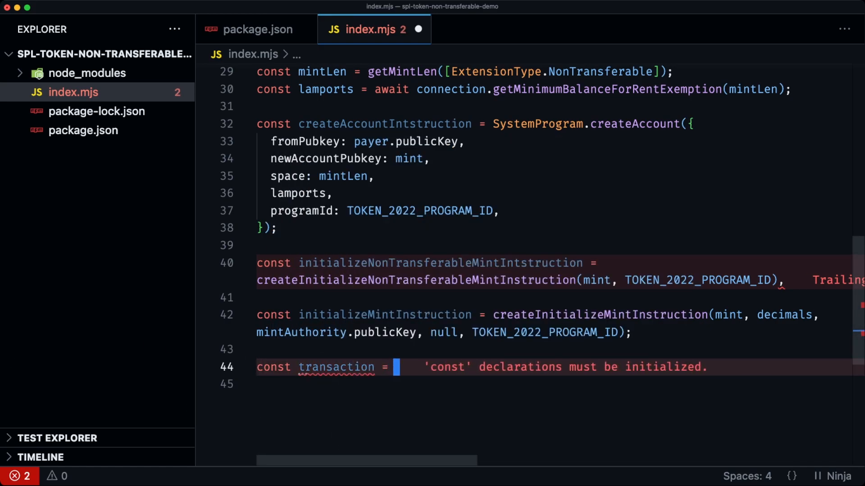
text(new Transaction()
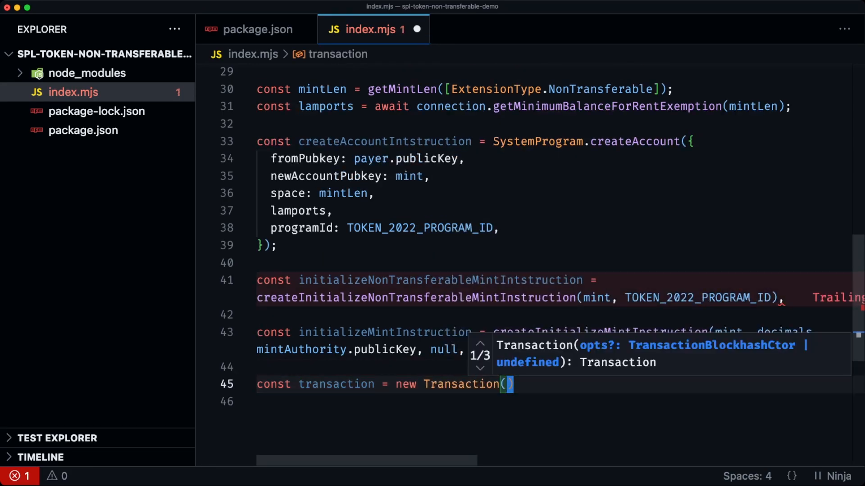
text(.add()
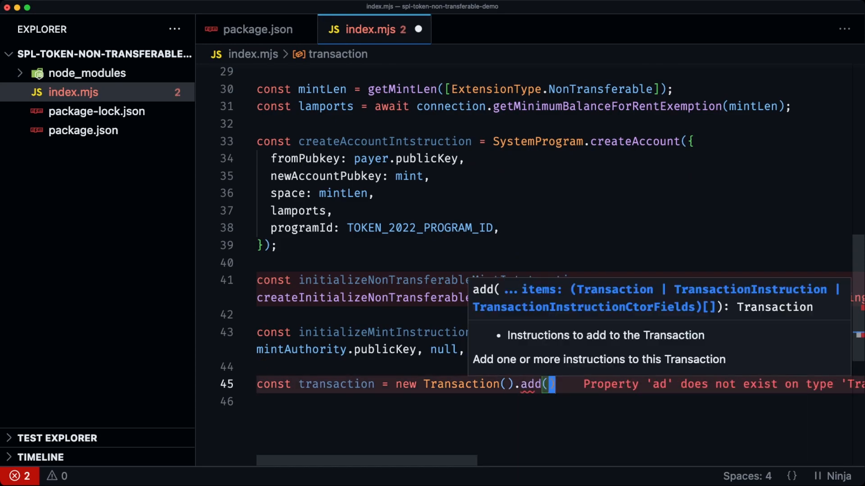
key(enter)
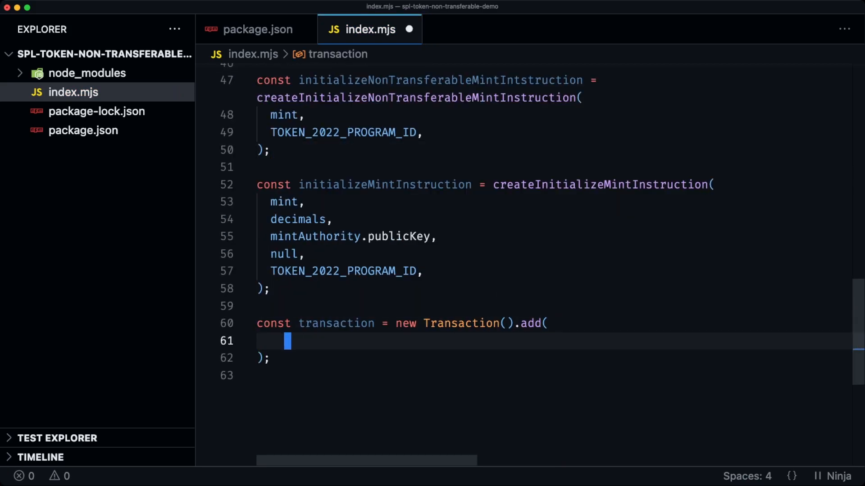
text(createAccountIntstruction)
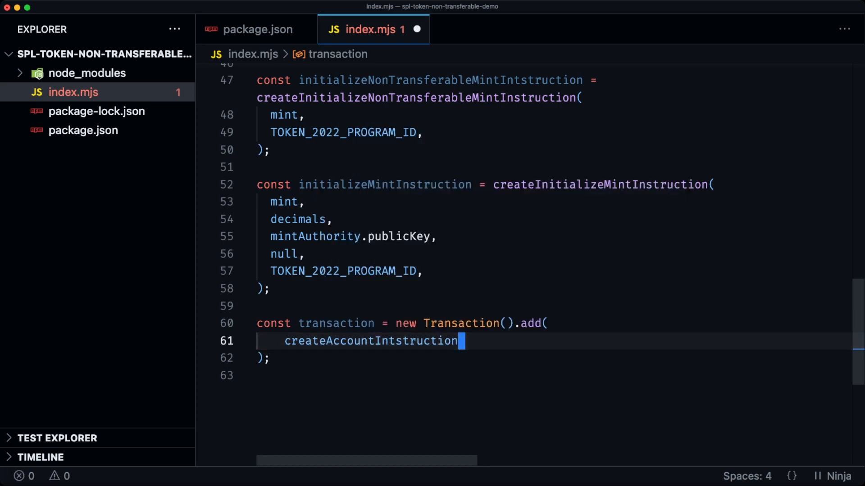
text(in)
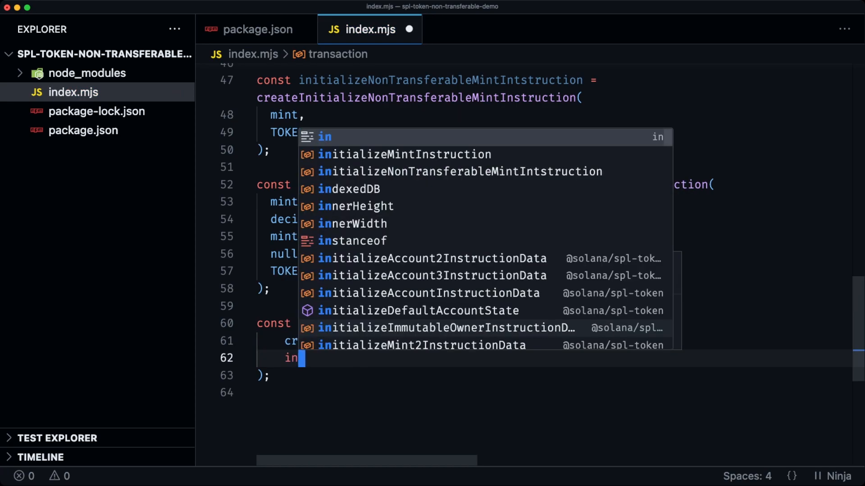
text(tnon)
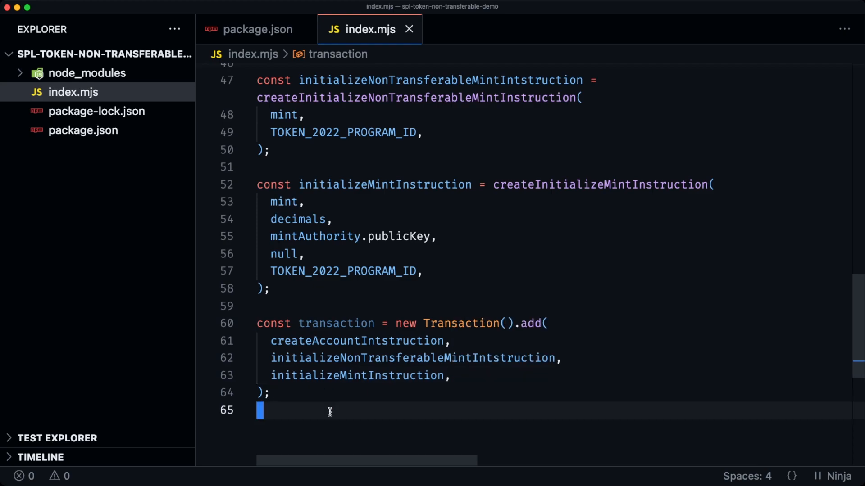
text(const)
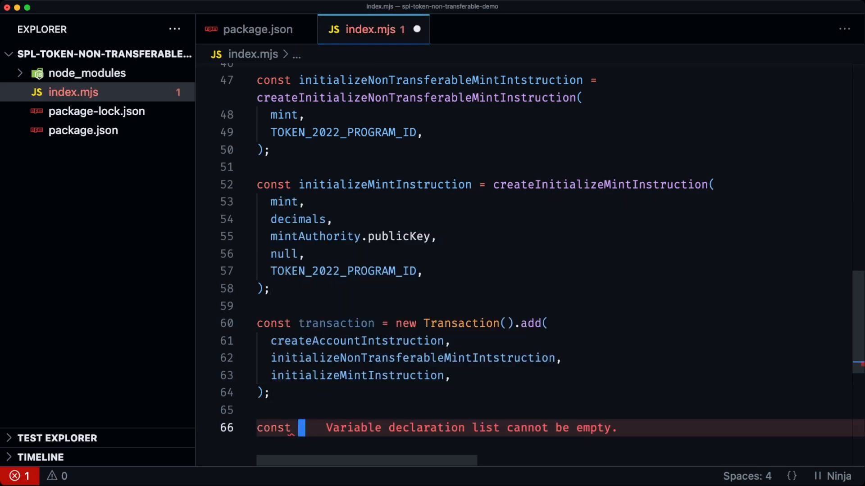
Step: Write const tx = await sendAndConfirmTransaction(connection, transaction, [payer, mintKeypair]) and log it
text(tx =)
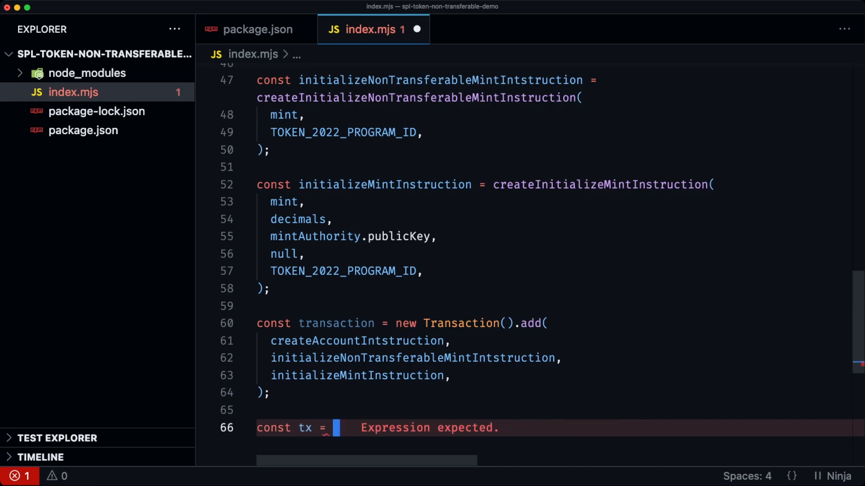
text(await send)
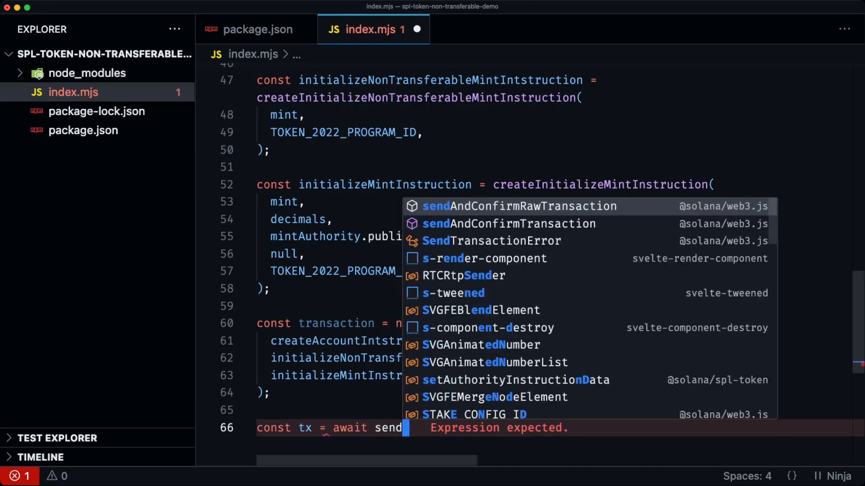
click(508, 223)
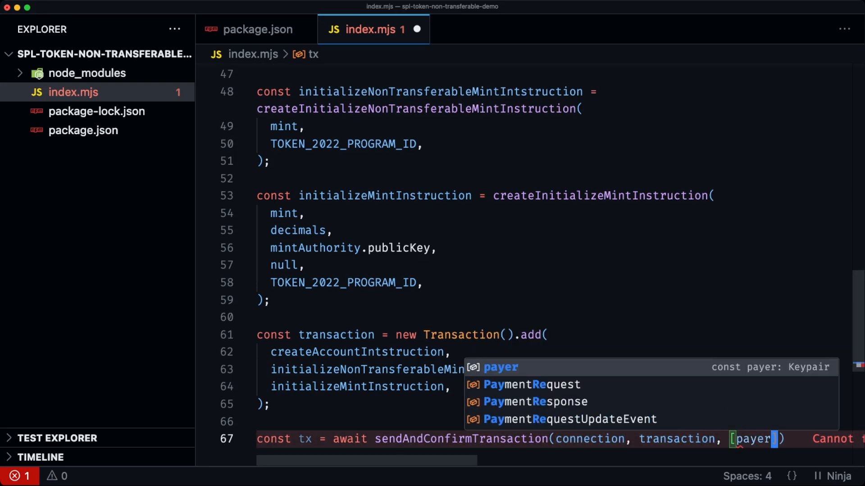
text(, mintKeypair)
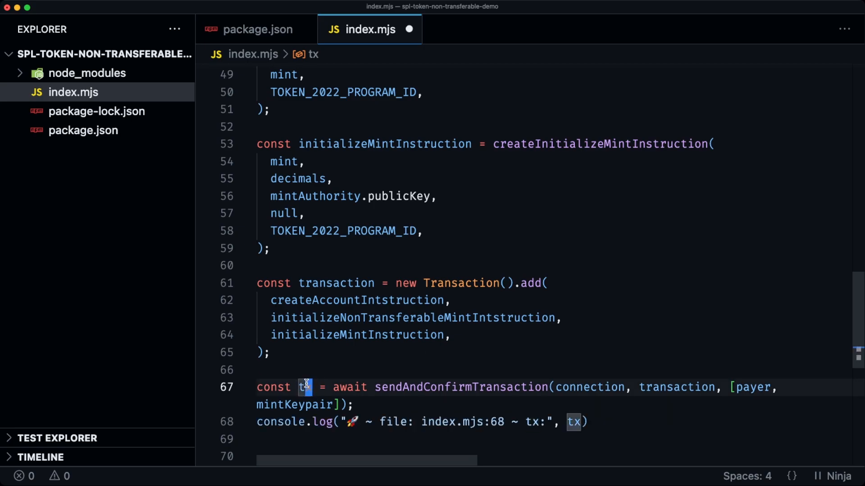
Step: Rename tx to txSig everywhere and bring up the integrated terminal
key(F2)
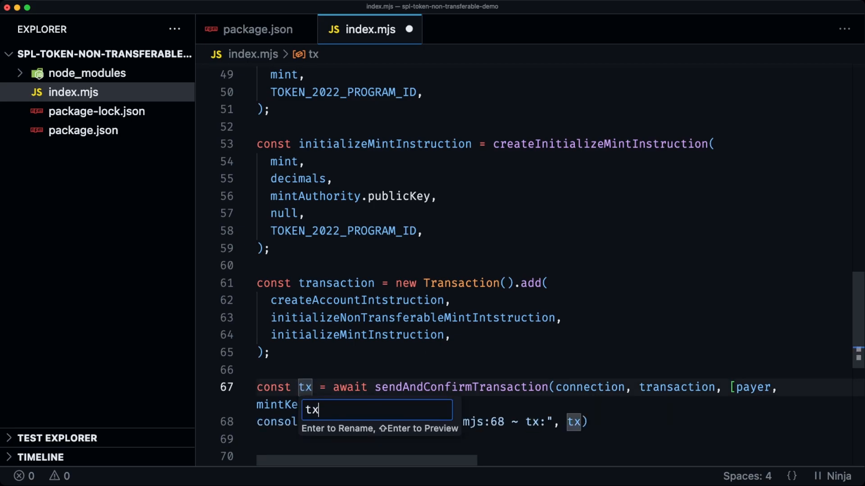
key(Enter)
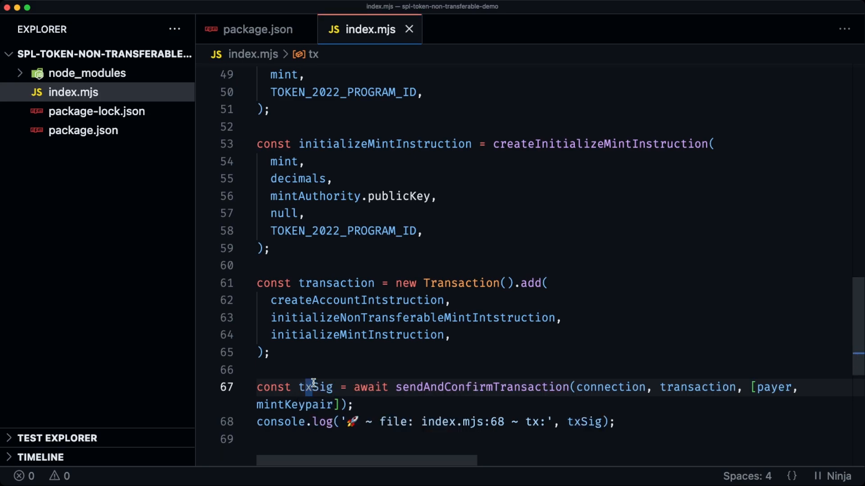
key(ctrl+`)
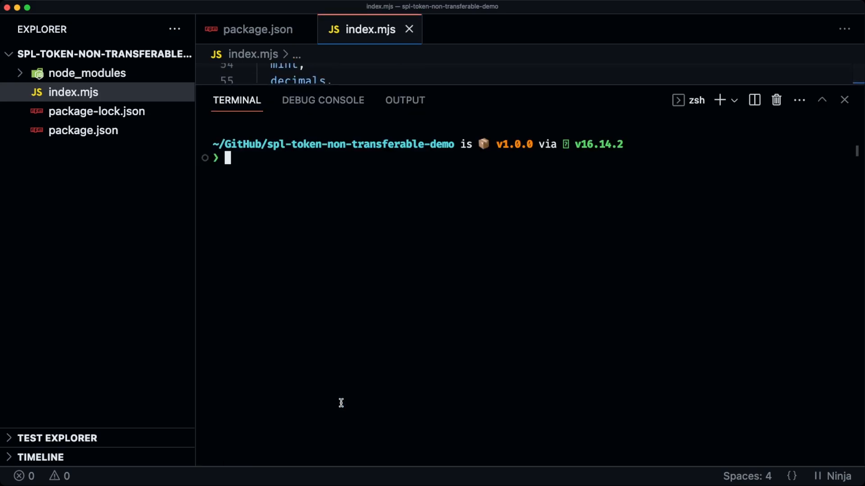
Step: Run node index.mjs in the terminal to create the non-transferable mint on devnet
text(node index.mjs)
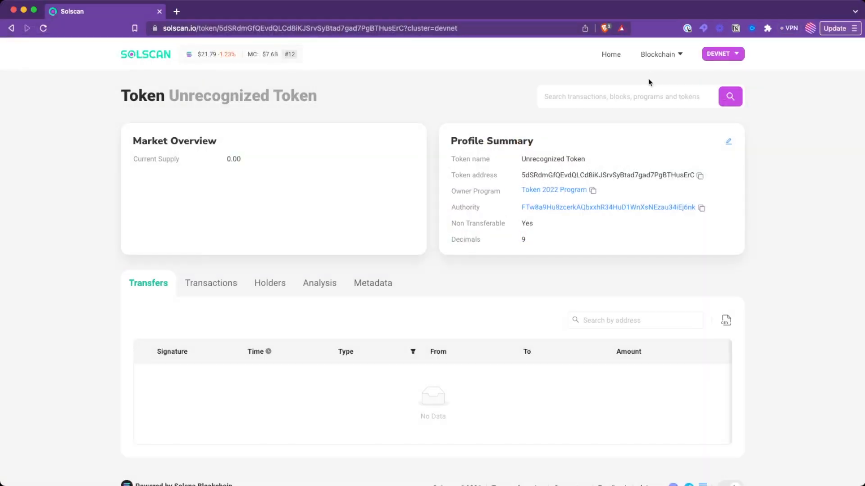
Step: Load the transaction signature on Solscan devnet and scroll to its Instruction Details
text(PhNuihbnVTWxydz2aNmpFSwh3SuKMSWpBGTk)
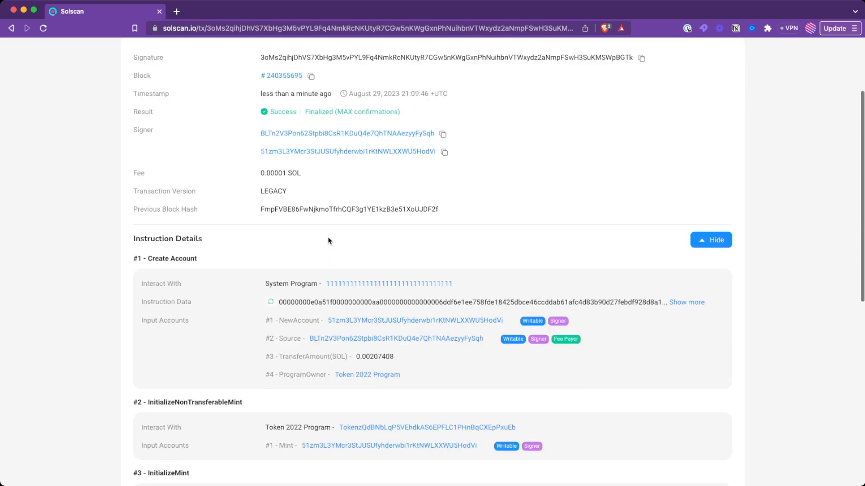
scroll(down, 3)
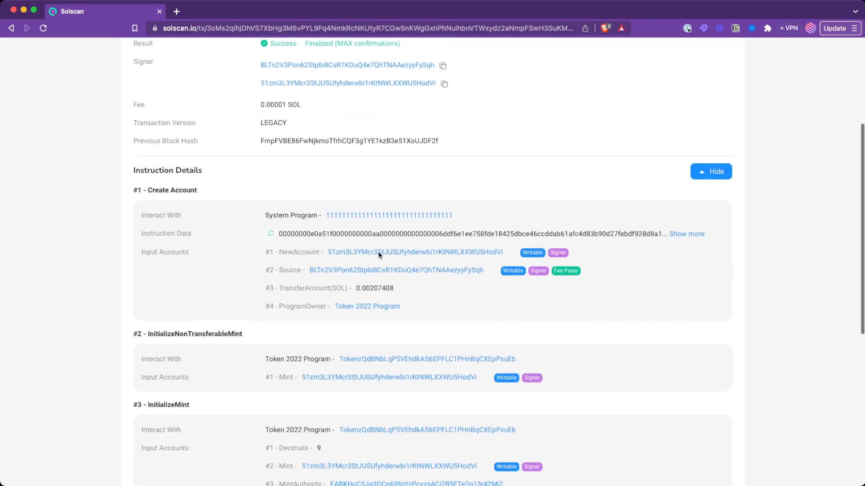
scroll(down, 3)
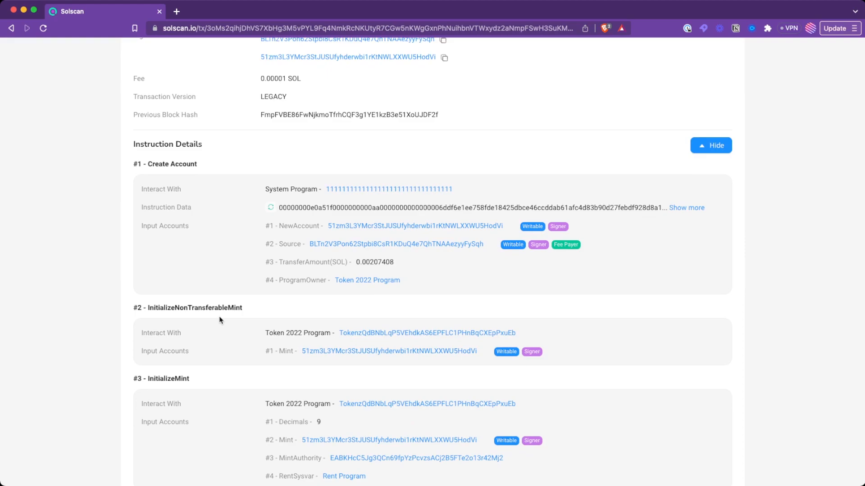
scroll(down, 3)
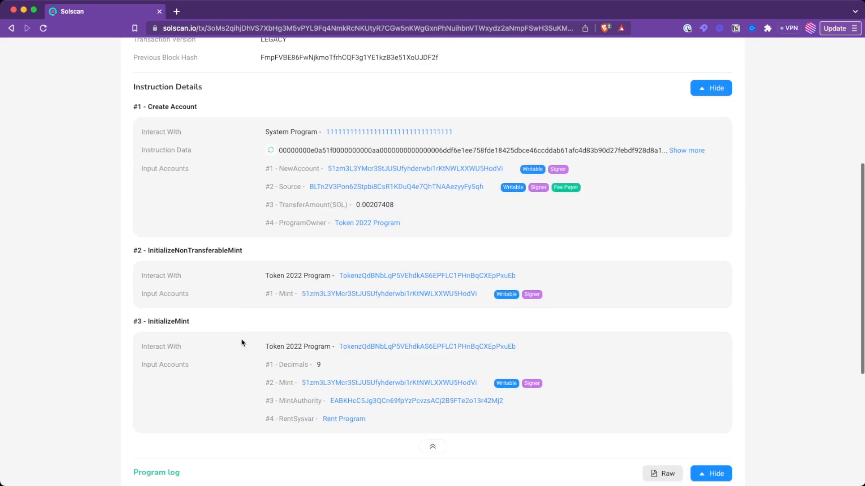
mouse_move(368, 317)
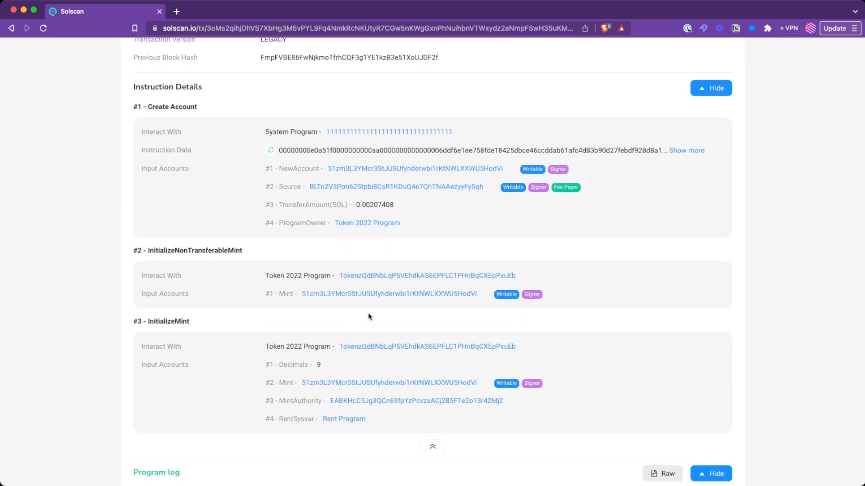